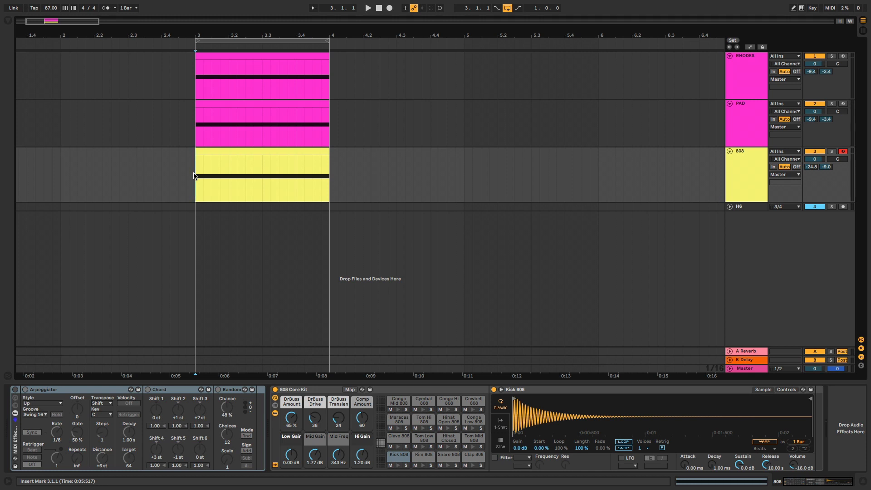
# Create a one-bar MIDI clip on the Rhodes track and show the MIDI Effects list.
pyautogui.click(366, 8)
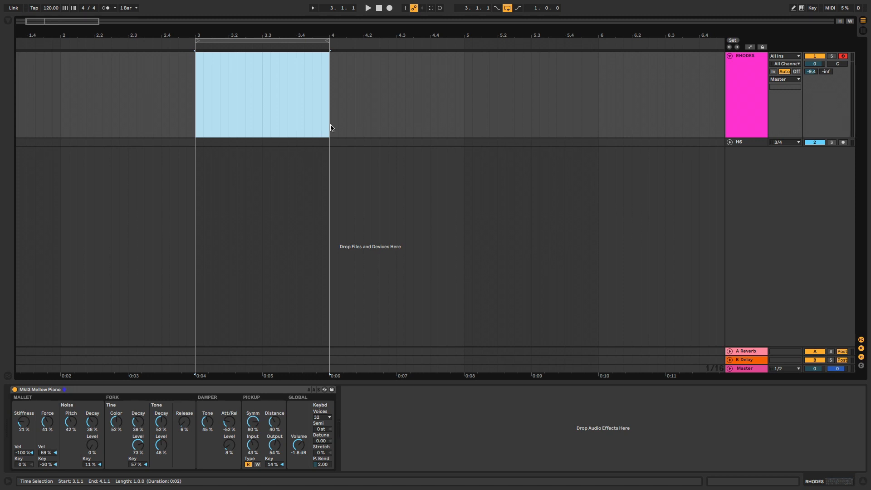
pyautogui.doubleClick(261, 94)
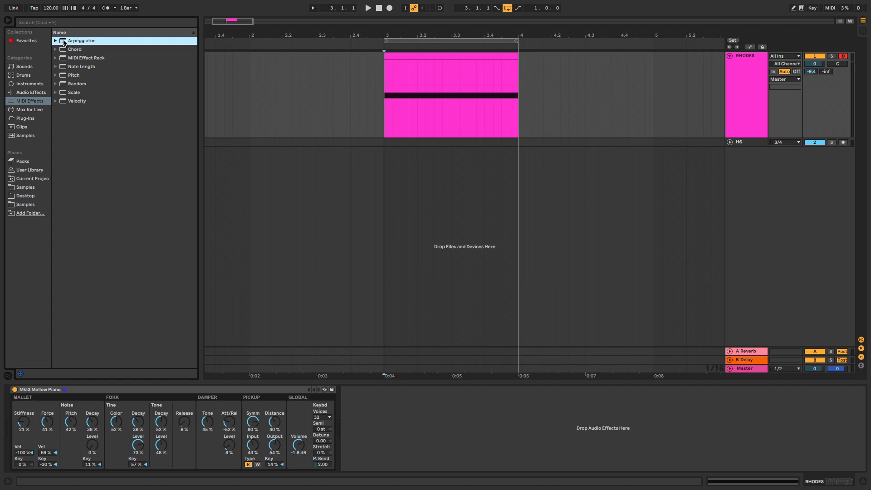
# Load Arpeggiator onto the Rhodes track and tweak its Retrigger, Rate and Steps.
pyautogui.doubleClick(81, 41)
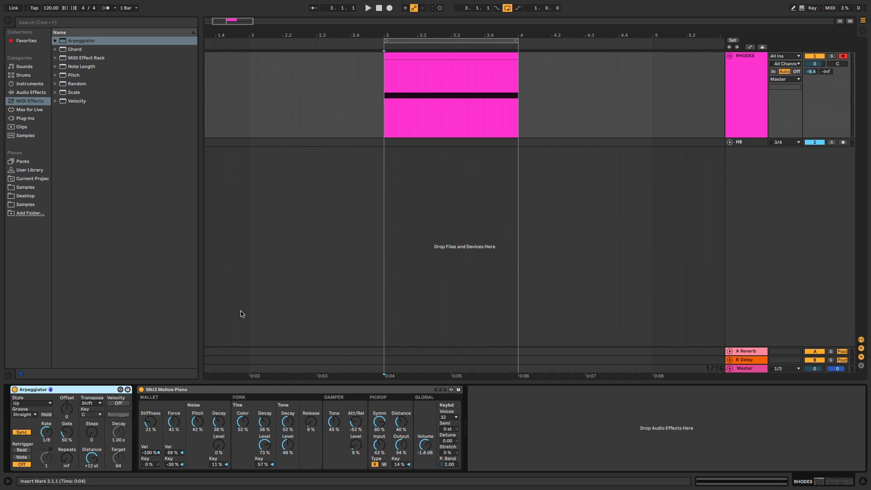
pyautogui.moveTo(58, 472)
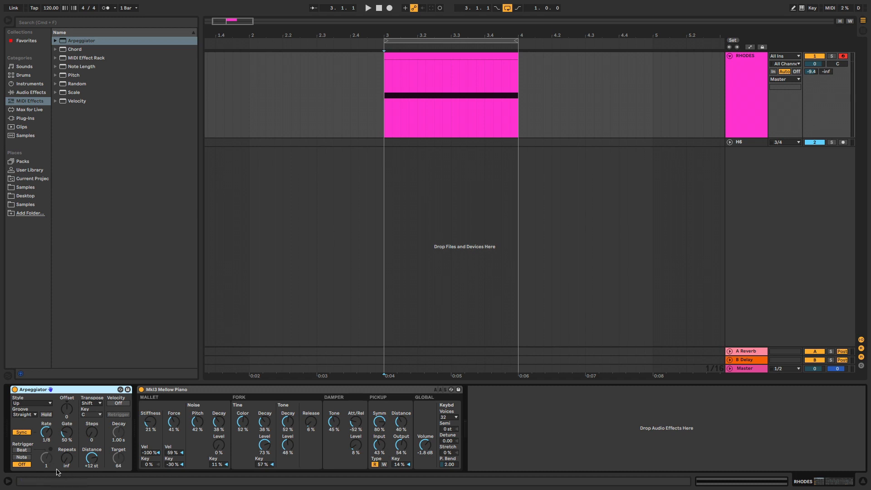
pyautogui.click(366, 8)
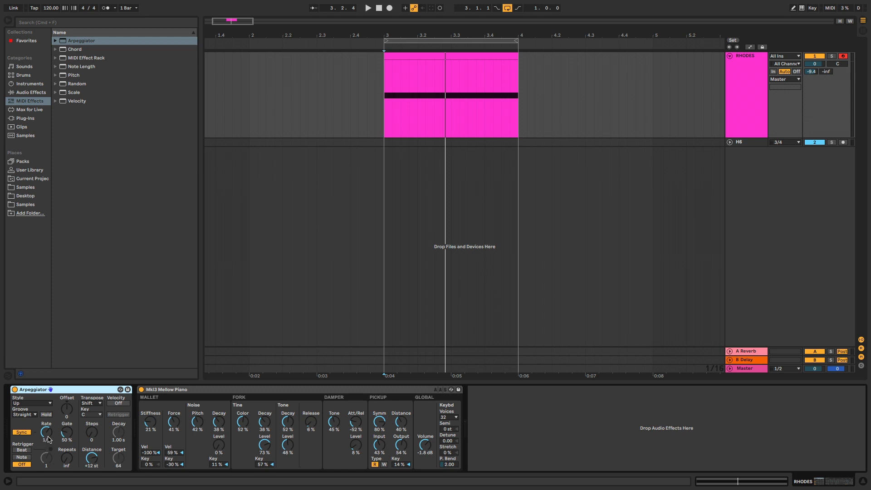
pyautogui.click(367, 8)
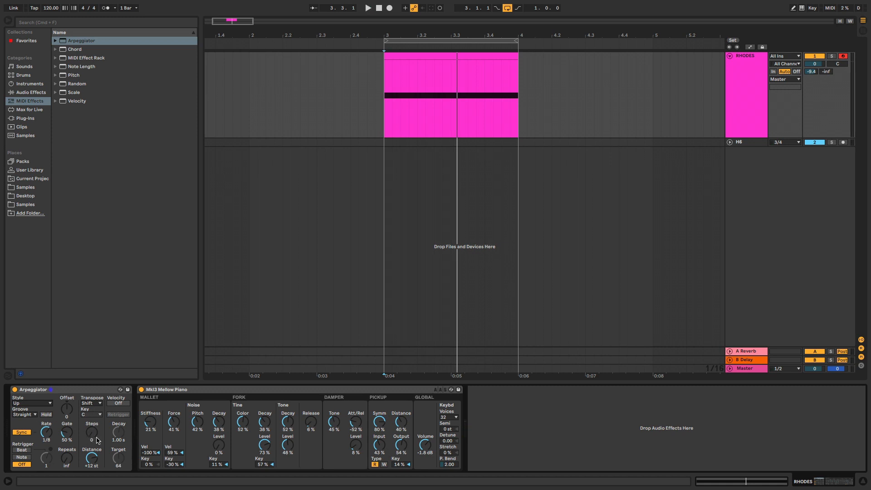
pyautogui.click(367, 8)
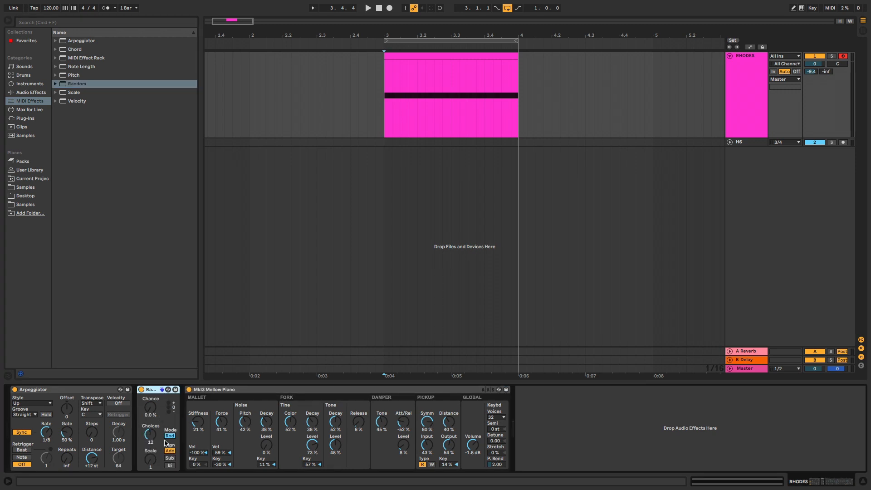
pyautogui.moveTo(150, 409)
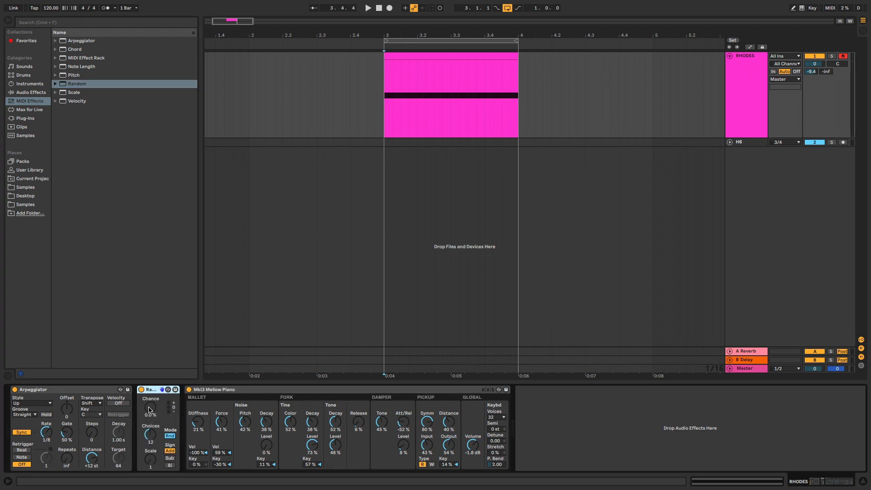
# Audition Random's Chance knob at several values and settle it around 58%.
pyautogui.moveTo(149, 407); pyautogui.dragTo(149, 397)
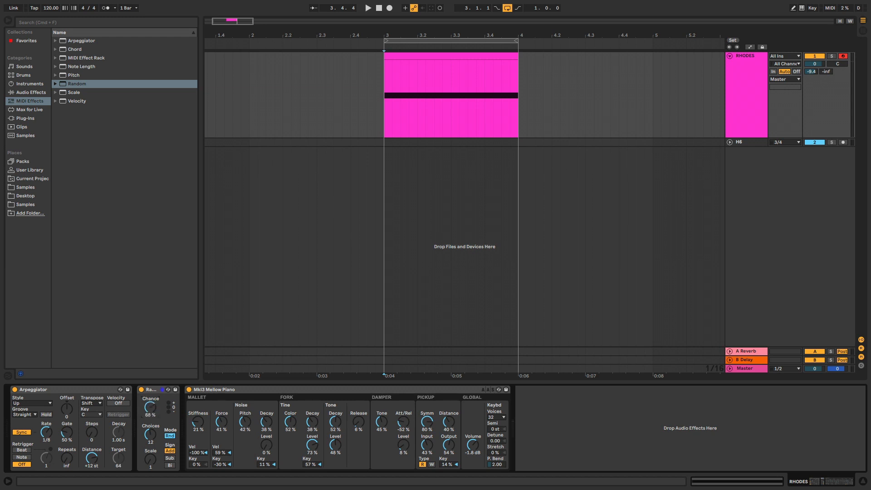
pyautogui.moveTo(150, 408); pyautogui.dragTo(150, 445)
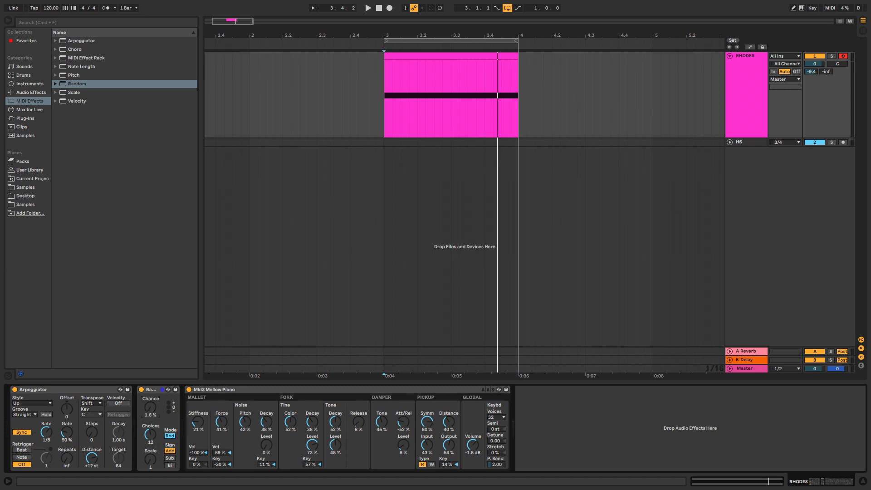
pyautogui.moveTo(150, 407); pyautogui.dragTo(150, 433)
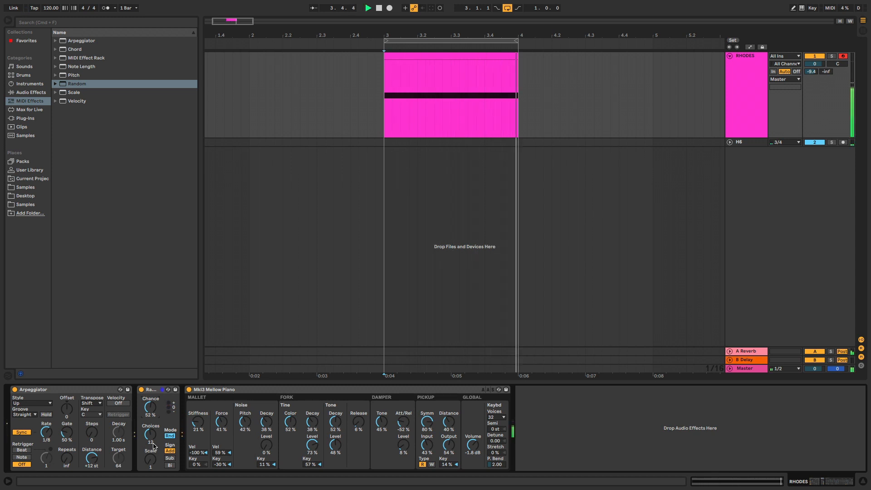
pyautogui.moveTo(150, 407); pyautogui.dragTo(150, 398)
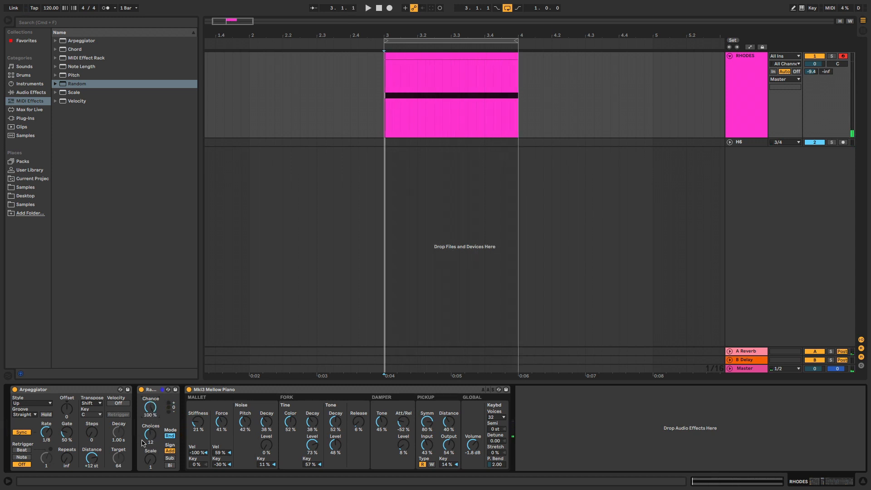
pyautogui.click(366, 9)
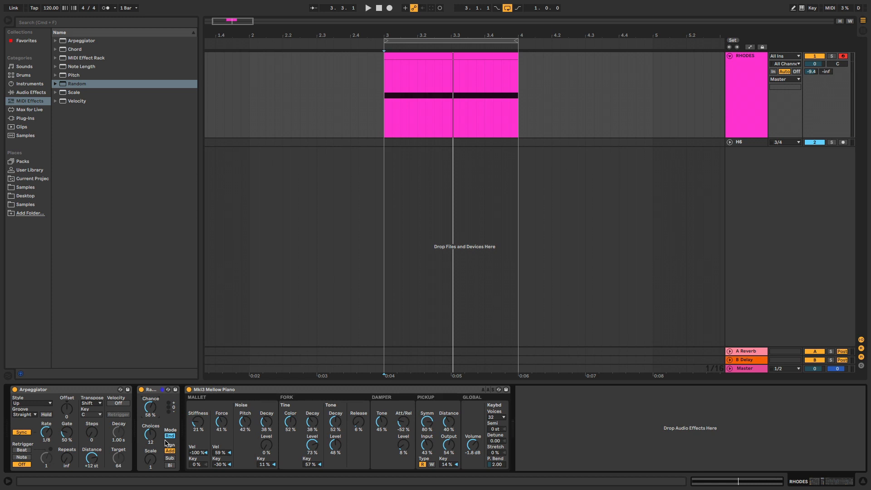
pyautogui.click(74, 91)
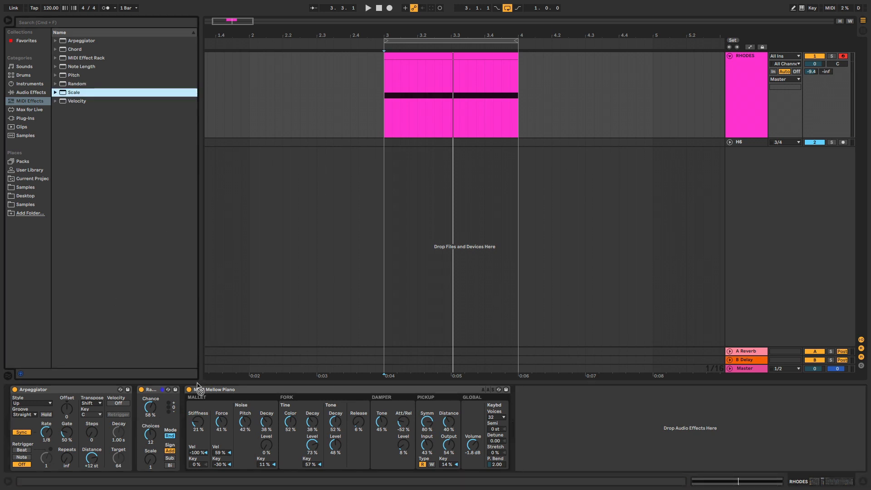
# Insert the Scale device after Random on the Rhodes chain.
pyautogui.doubleClick(73, 92)
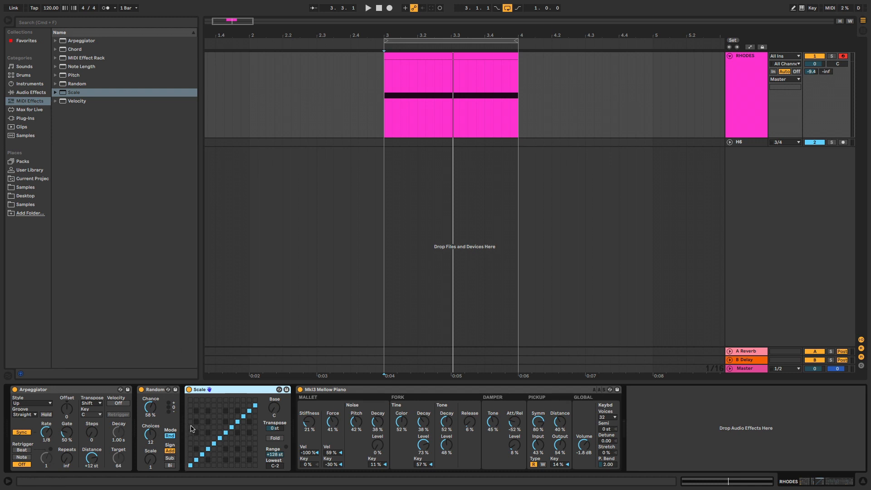
pyautogui.moveTo(215, 443)
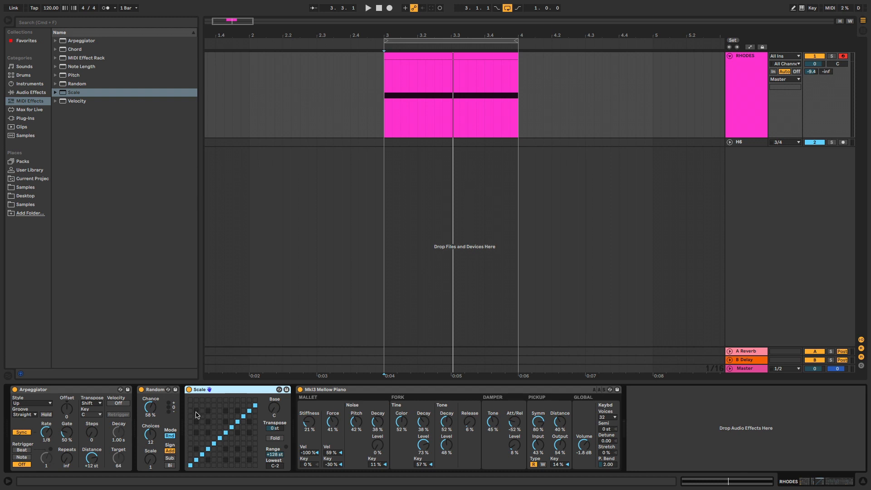
pyautogui.moveTo(217, 415)
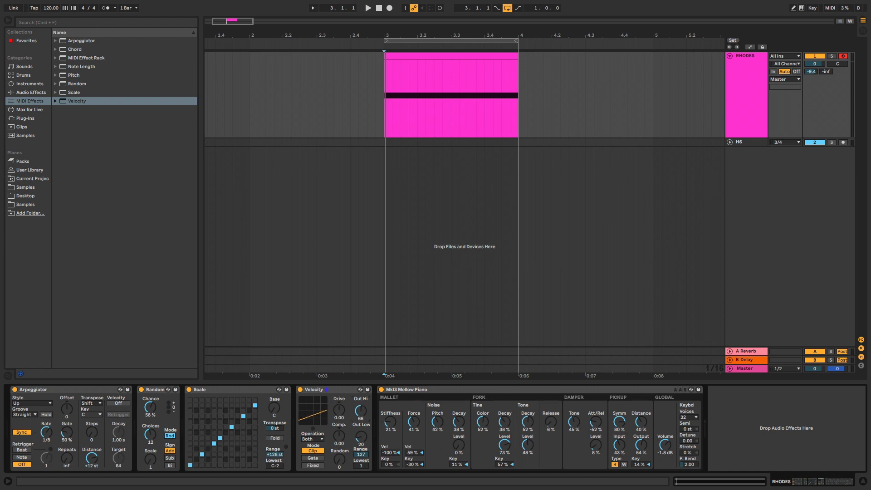
# Load Velocity after Scale and raise its randomization to about 34.
pyautogui.click(367, 8)
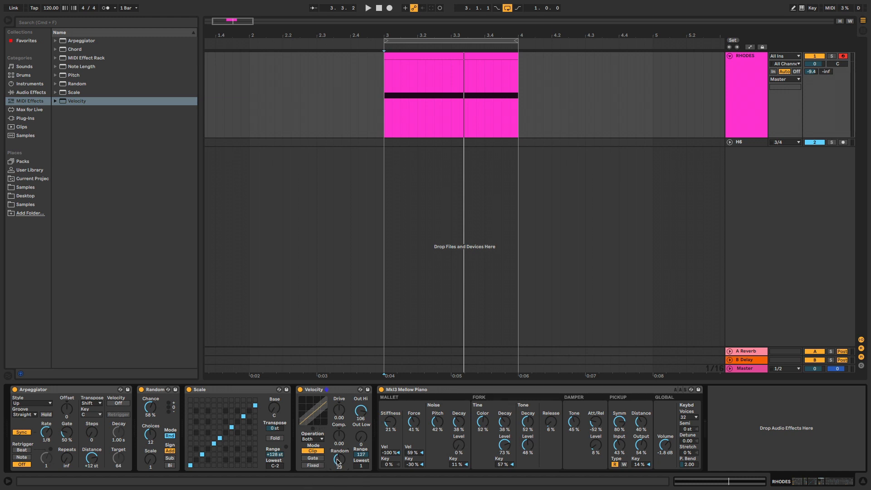
pyautogui.click(365, 8)
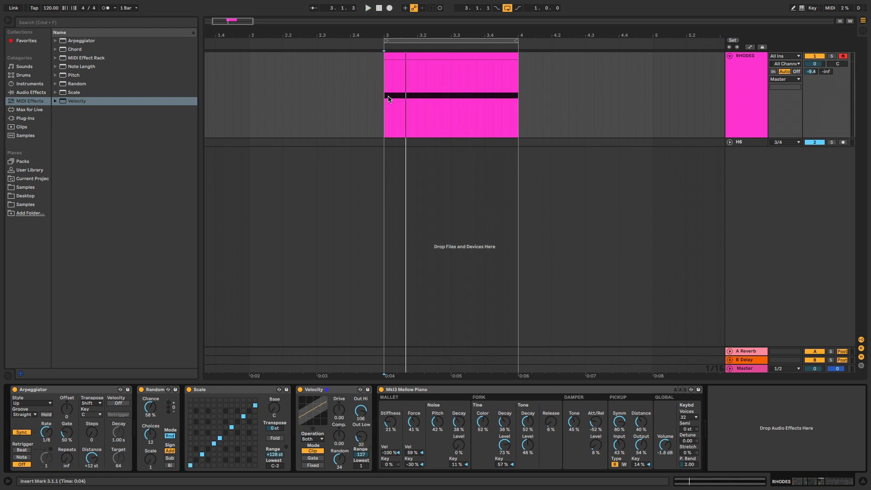
pyautogui.moveTo(518, 104)
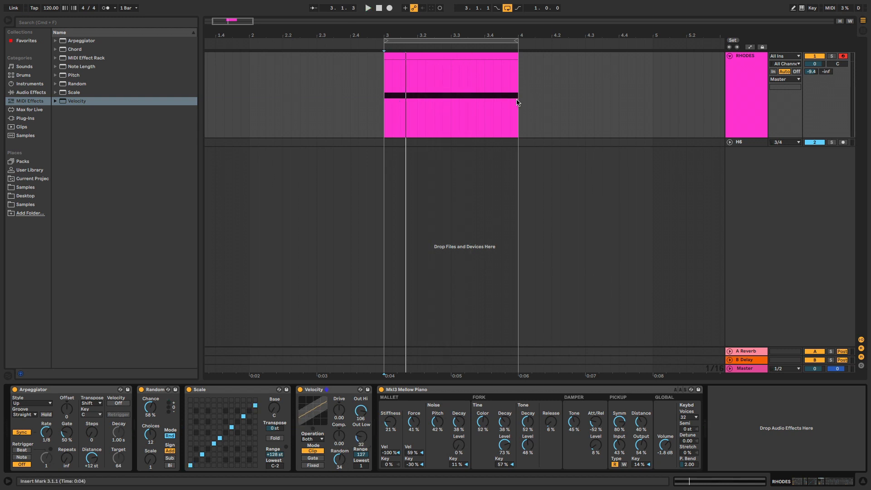
pyautogui.moveTo(341, 304)
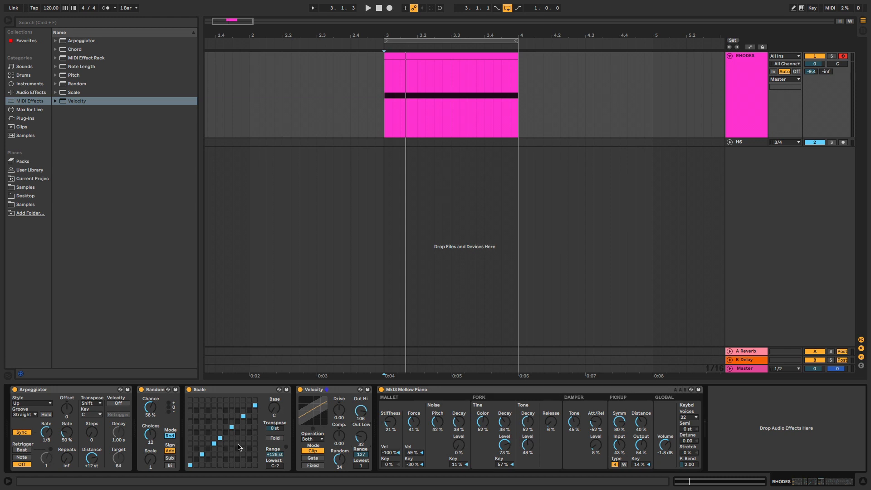
# Remap Scale's note grid, shorten the Arpeggiator gate and set Random's Sign to Sub.
pyautogui.click(366, 9)
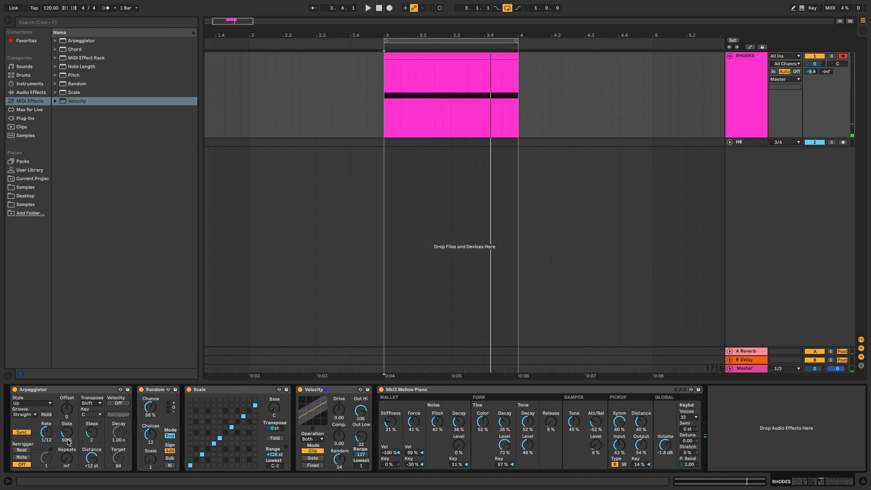
pyautogui.click(366, 8)
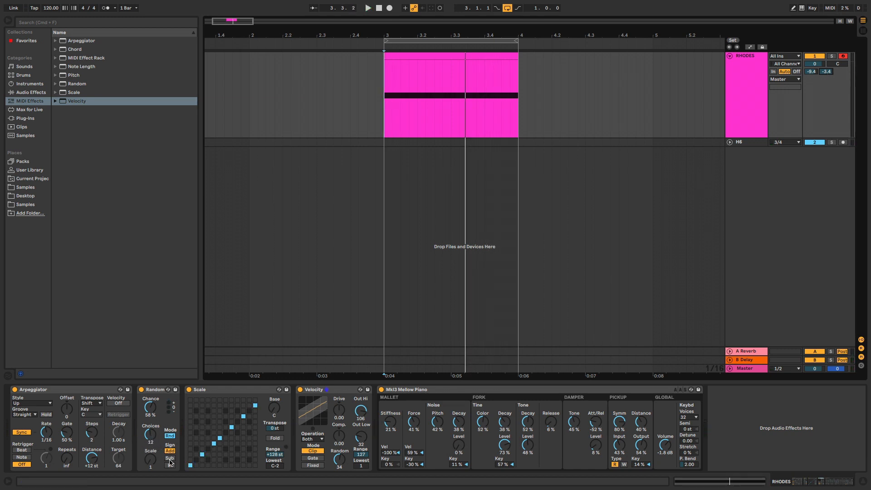
pyautogui.click(170, 457)
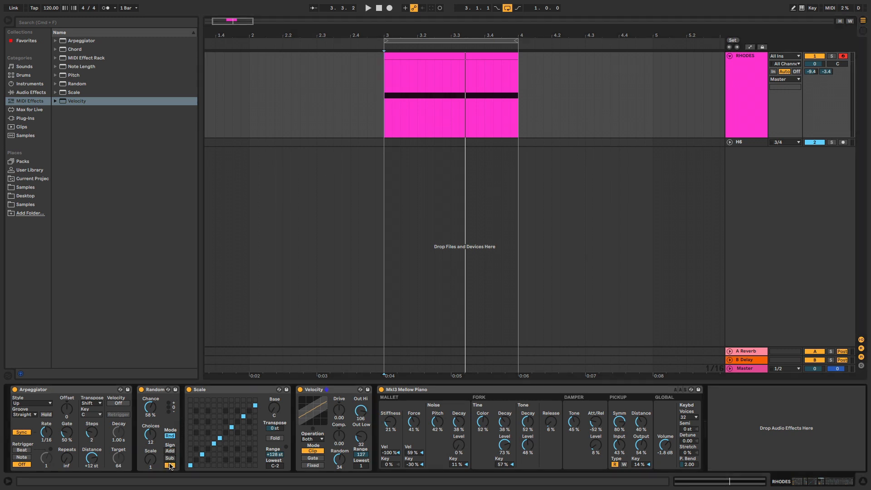
pyautogui.click(366, 8)
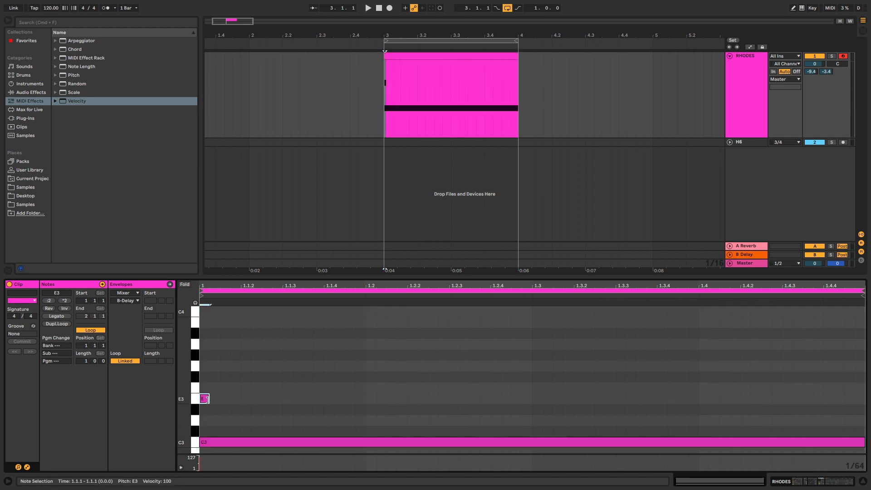
# Extend the E3 note to span the full bar alongside C3.
pyautogui.moveTo(204, 399); pyautogui.dragTo(858, 398)
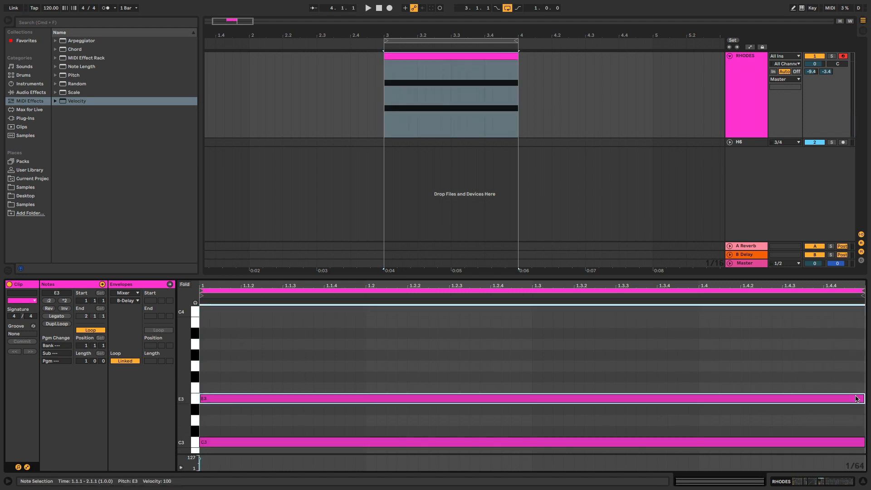
pyautogui.click(367, 8)
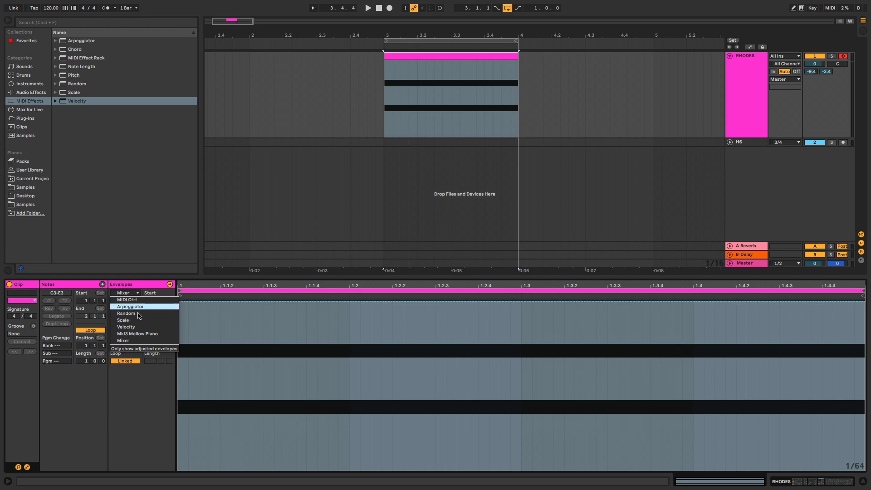
pyautogui.moveTo(125, 313)
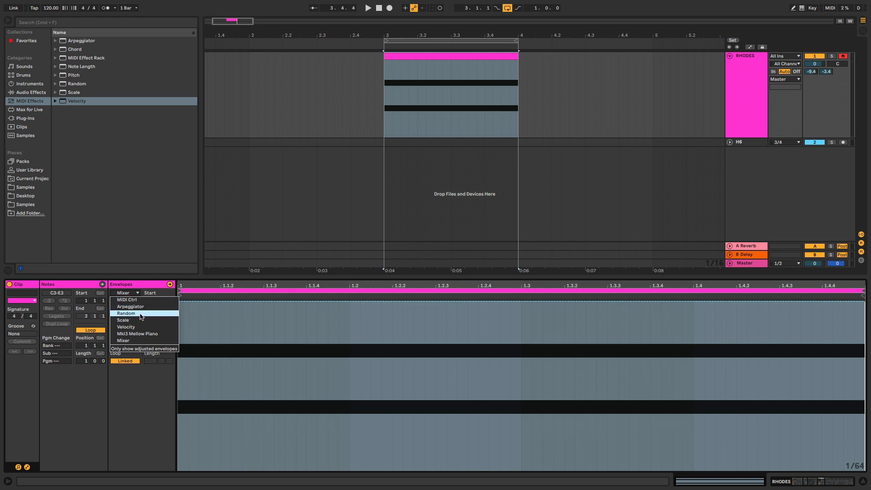
pyautogui.moveTo(129, 306)
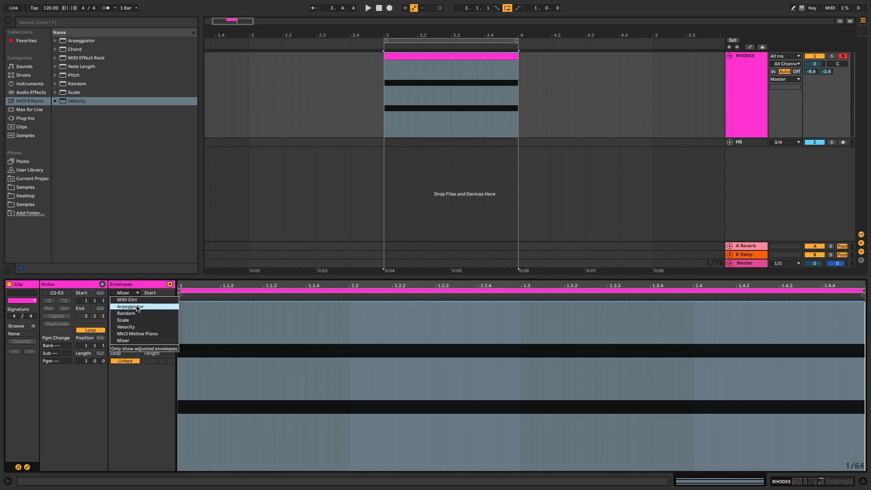
# Draw a stepped clip envelope for the Arpeggiator's Synced Rate.
pyautogui.click(131, 305)
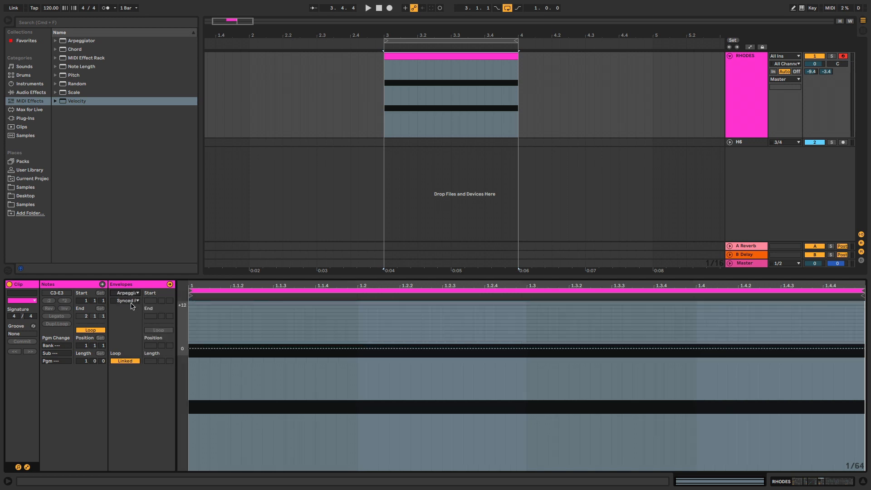
pyautogui.click(127, 300)
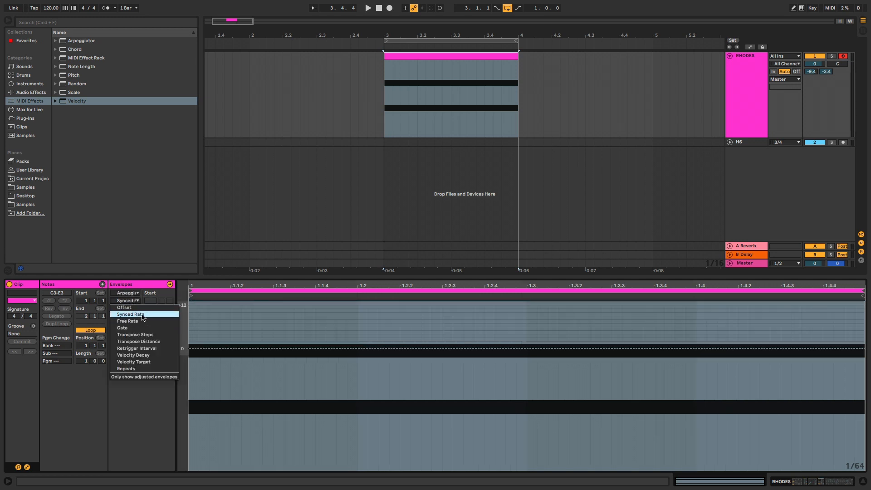
pyautogui.click(131, 314)
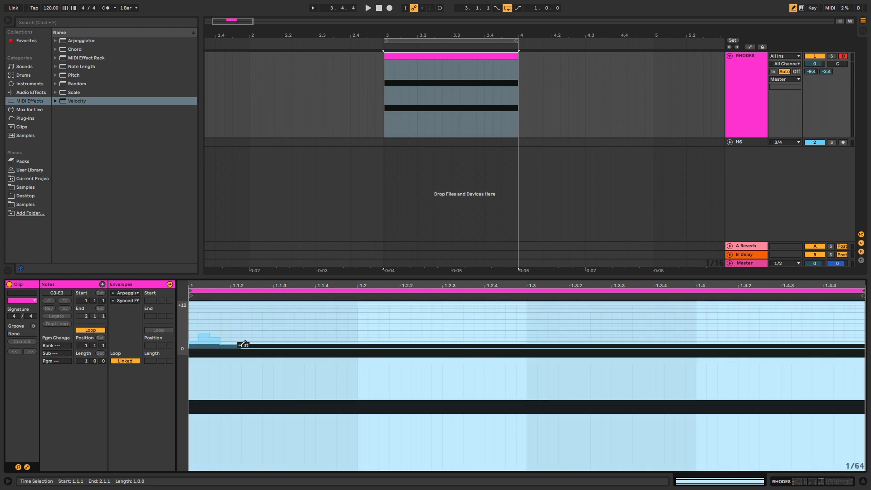
pyautogui.click(366, 9)
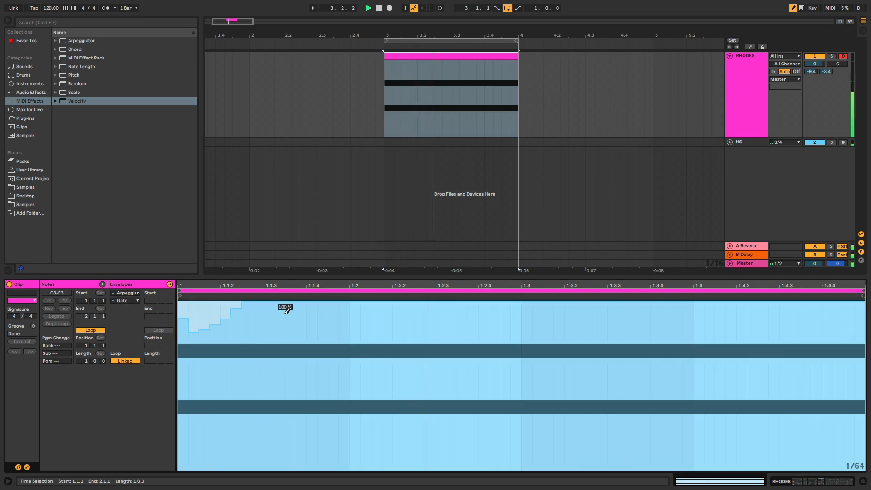
# Switch the envelope chooser to Random's Chance parameter.
pyautogui.click(127, 293)
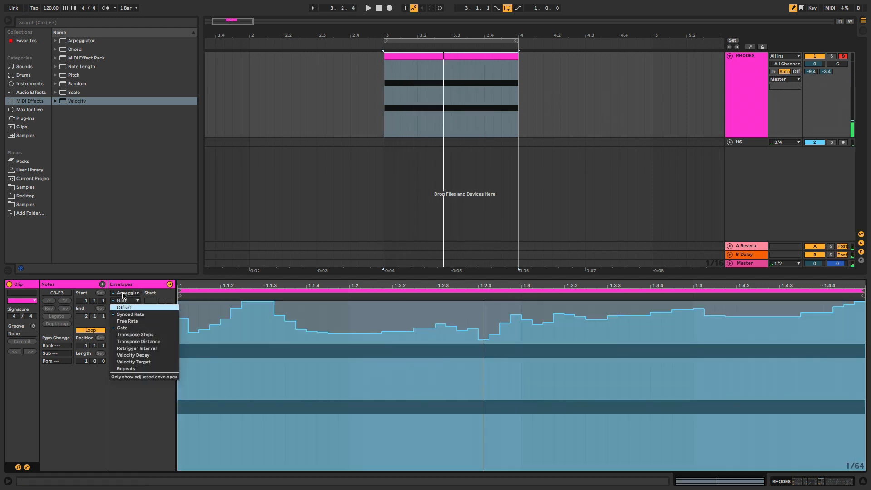
pyautogui.click(126, 293)
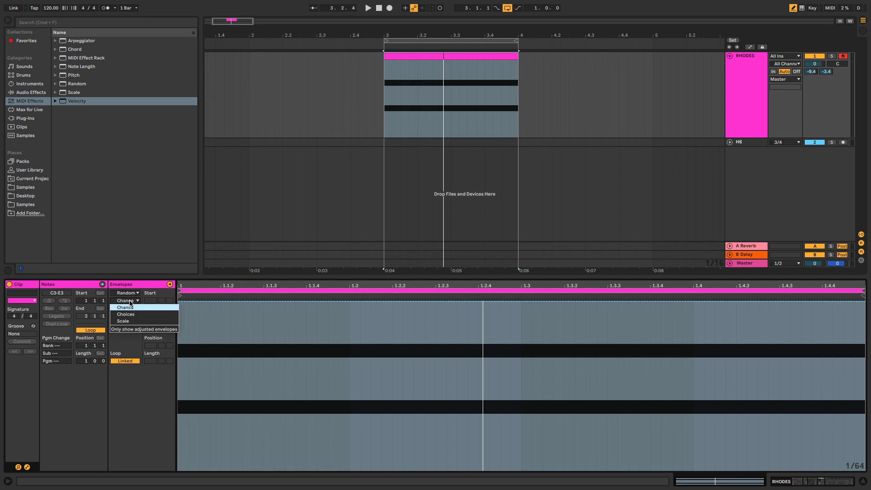
pyautogui.click(126, 307)
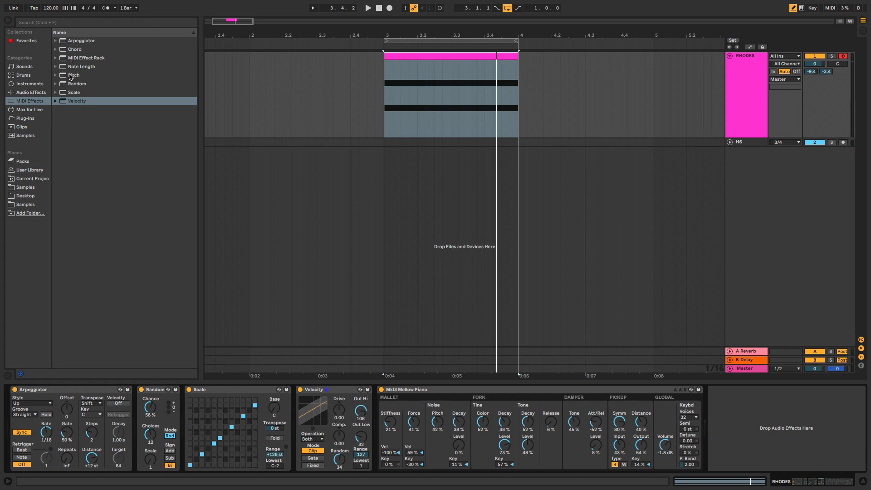
# Insert a Pitch device at the head of the Rhodes chain and return to Clip View.
pyautogui.click(74, 75)
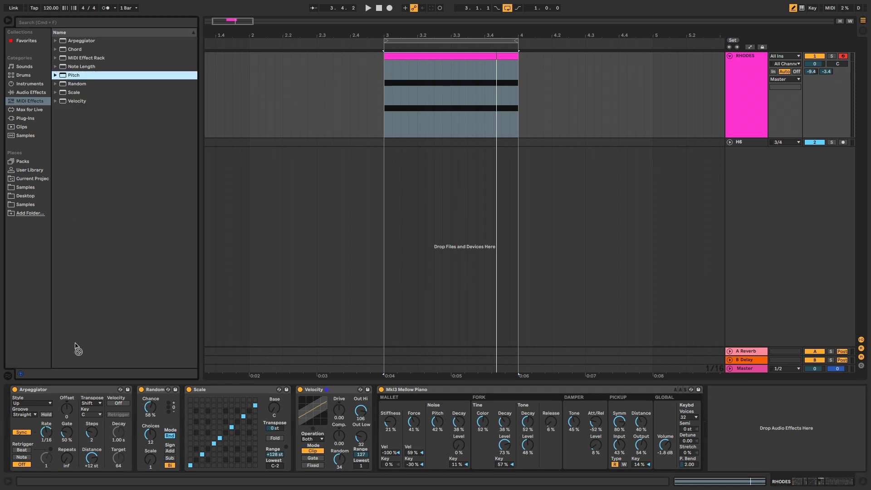
pyautogui.doubleClick(74, 75)
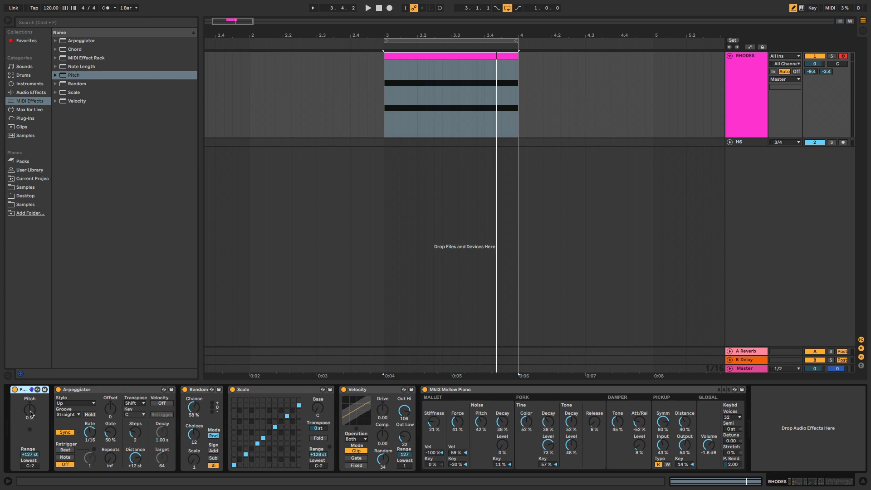
pyautogui.click(446, 59)
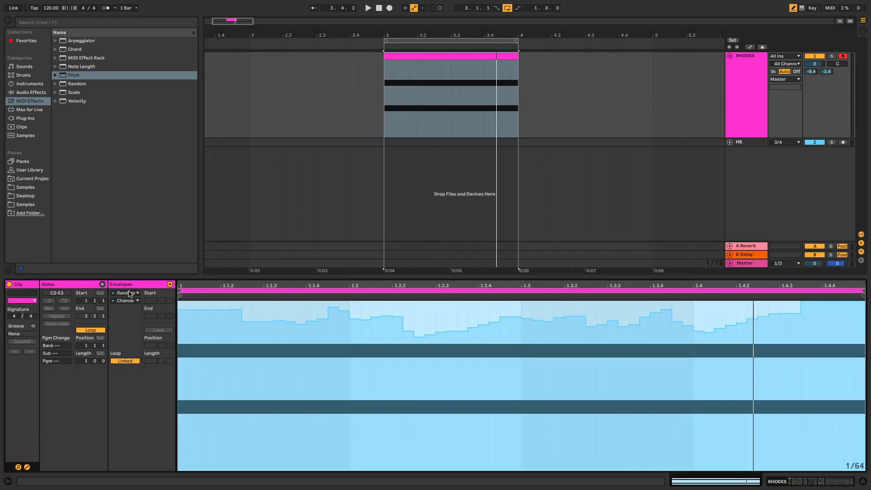
# Review the Pitch and Arpeggiator Gate envelopes, then return to Device View.
pyautogui.click(127, 293)
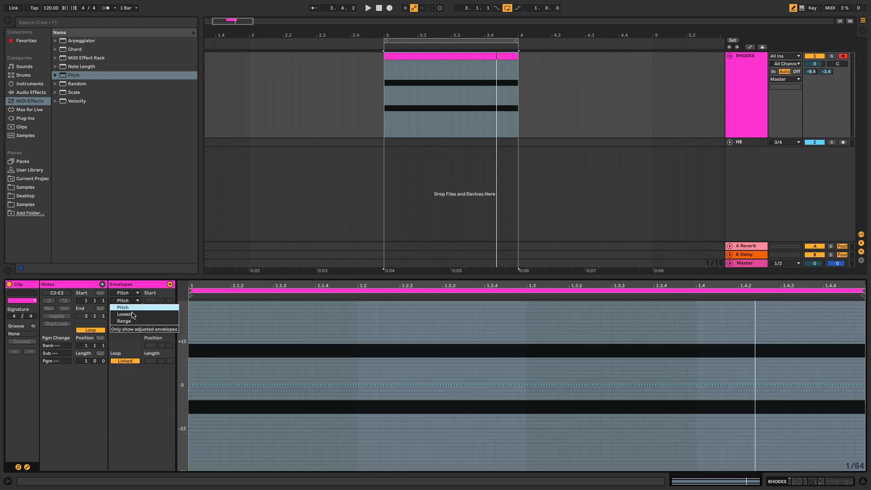
pyautogui.click(122, 307)
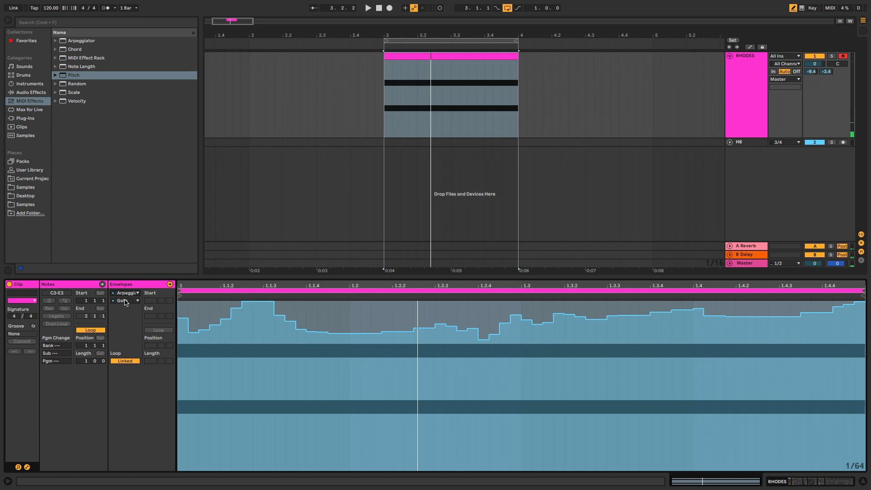
pyautogui.click(127, 301)
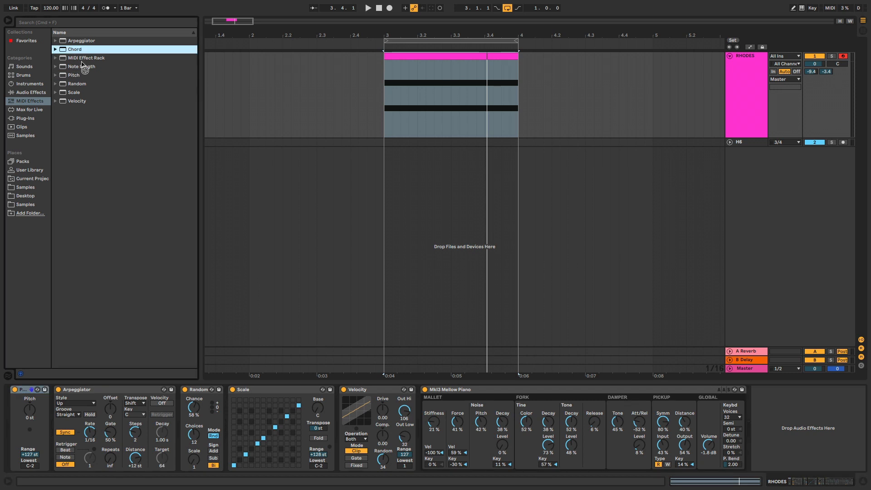
# Add a Chord effect to the Rhodes chain between Random and Scale.
pyautogui.doubleClick(73, 49)
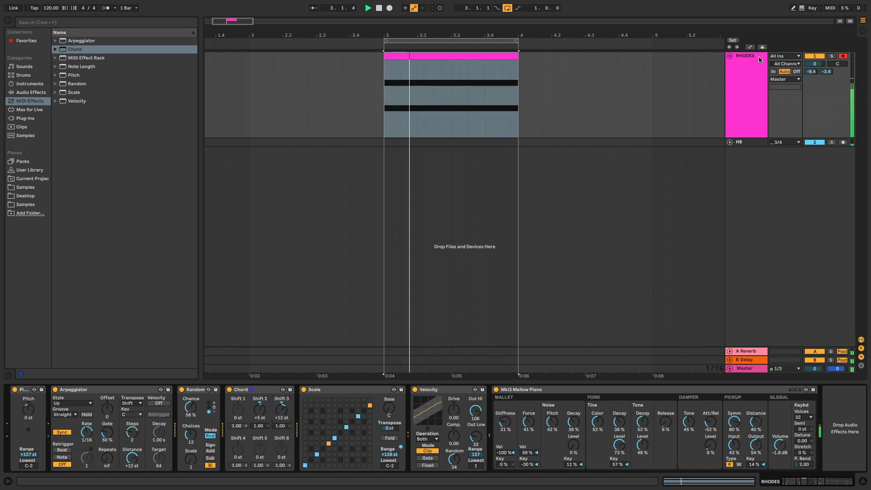
# Load 808 Core Kit onto a new track and draw a full-bar Kick 808 note in a one-bar clip.
pyautogui.write('808')
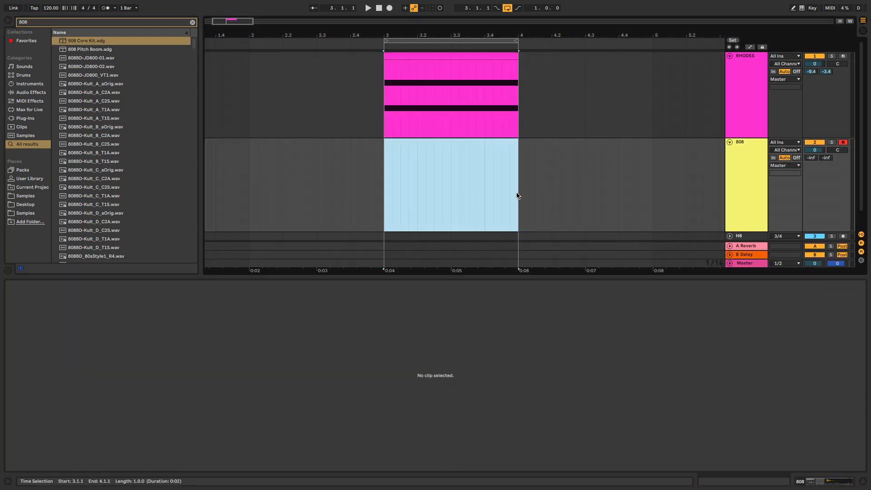
pyautogui.doubleClick(450, 186)
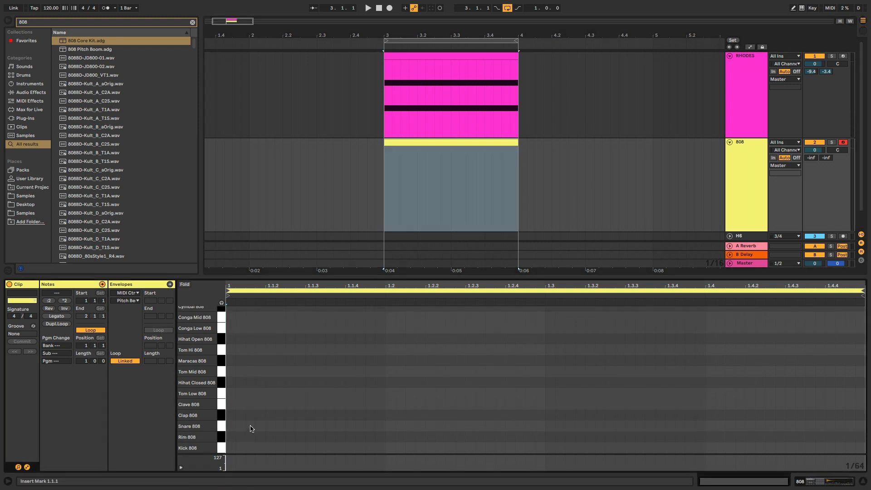
pyautogui.click(229, 447)
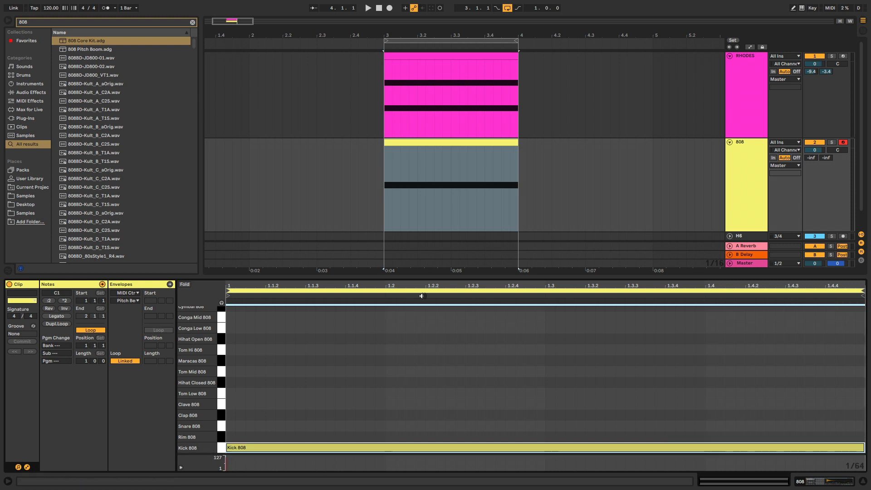
pyautogui.click(367, 8)
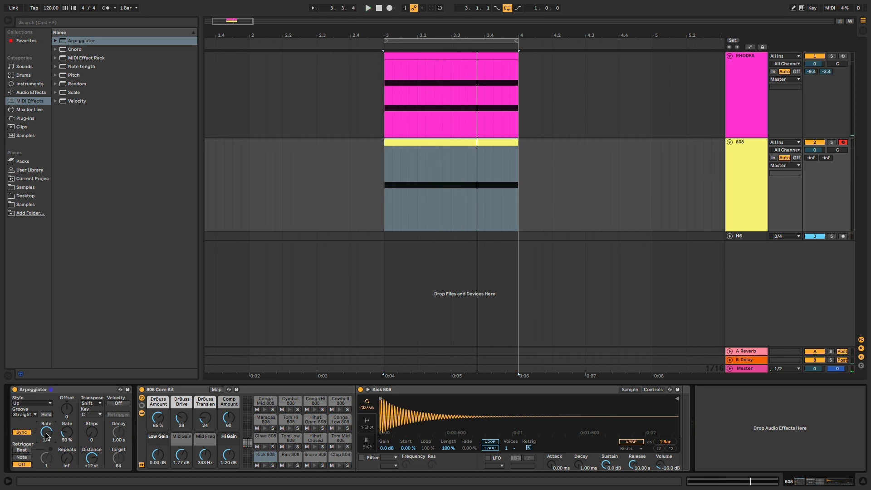
# Run the 808 track through Arpeggiator with Swing 16 groove, Chord and Random.
pyautogui.click(366, 8)
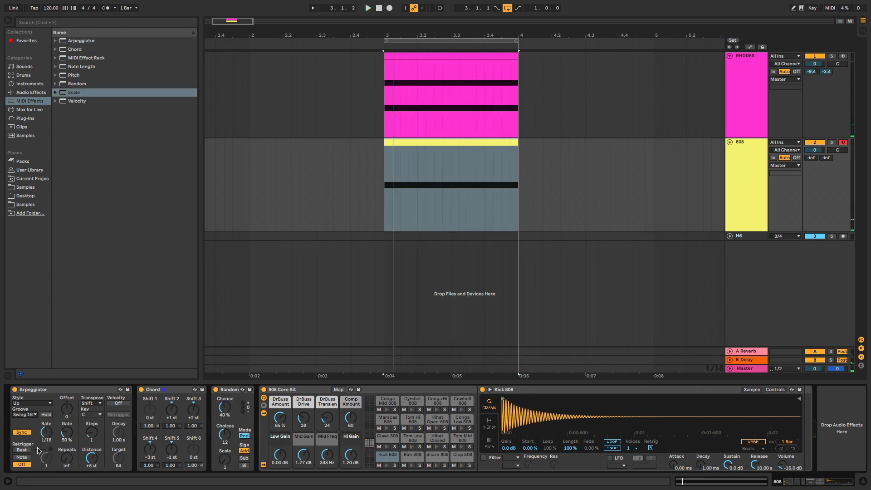
pyautogui.click(365, 8)
pyautogui.write('93')
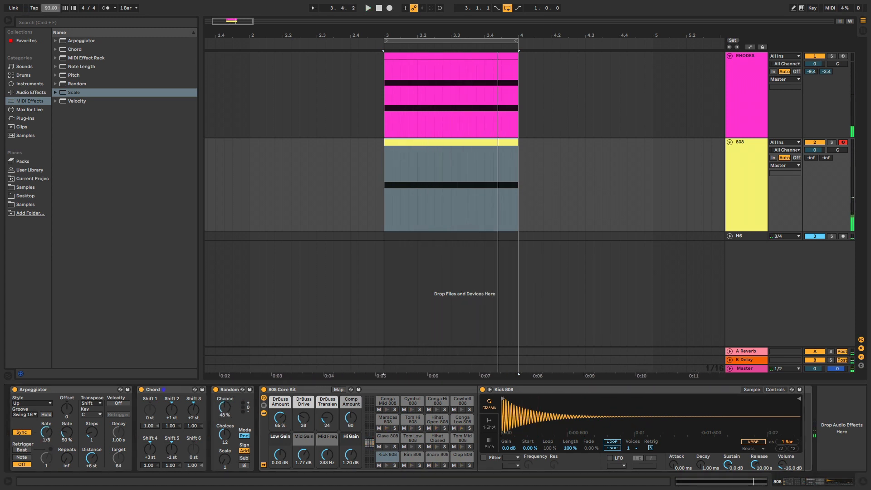
# Set the tempo to 87 BPM and duplicate the Rhodes track.
pyautogui.click(367, 8)
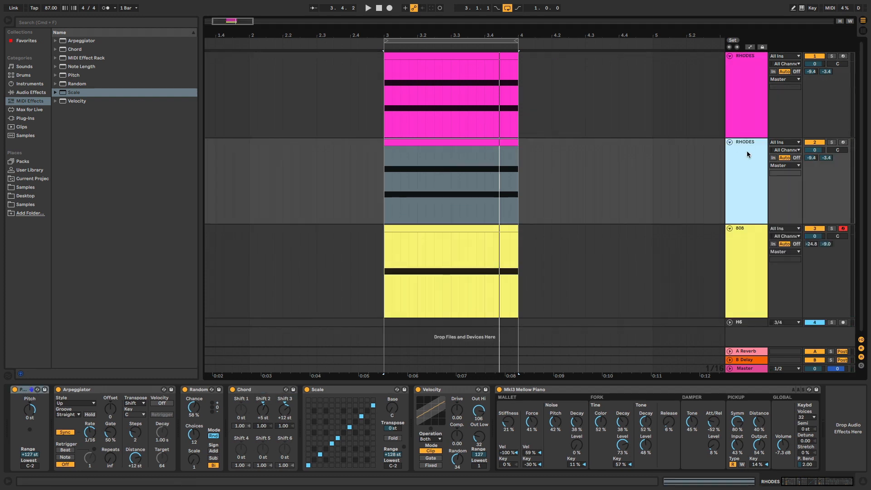
# Load Charry Pad.adv onto the duplicate, rename it PAD and recolour it pink.
pyautogui.write('pad')
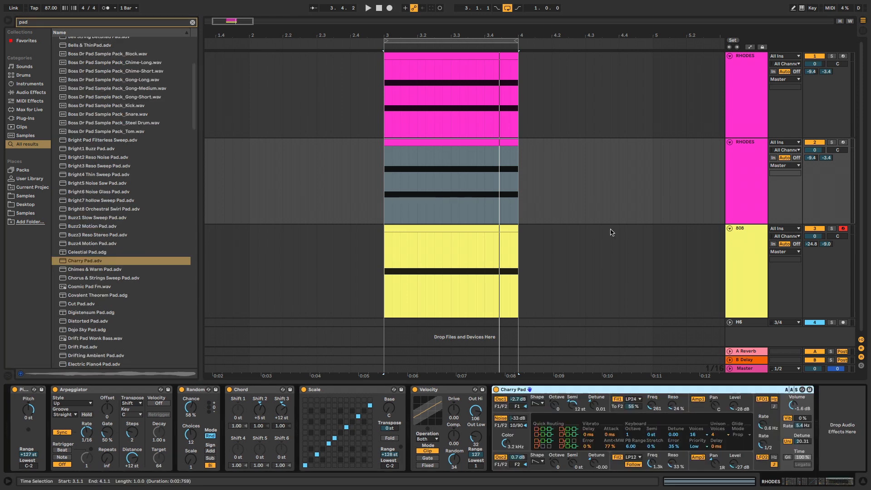
pyautogui.click(367, 9)
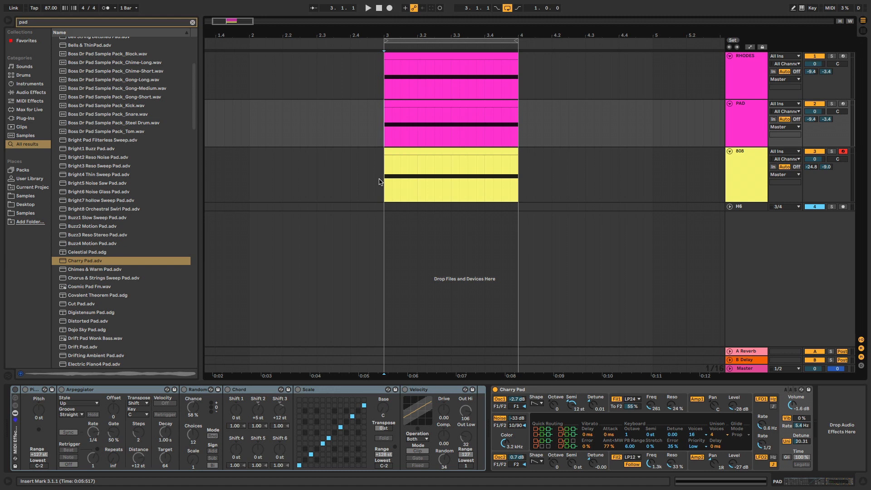
# Show the 808 chain and start playback of Rhodes, PAD and 808 together.
pyautogui.click(367, 8)
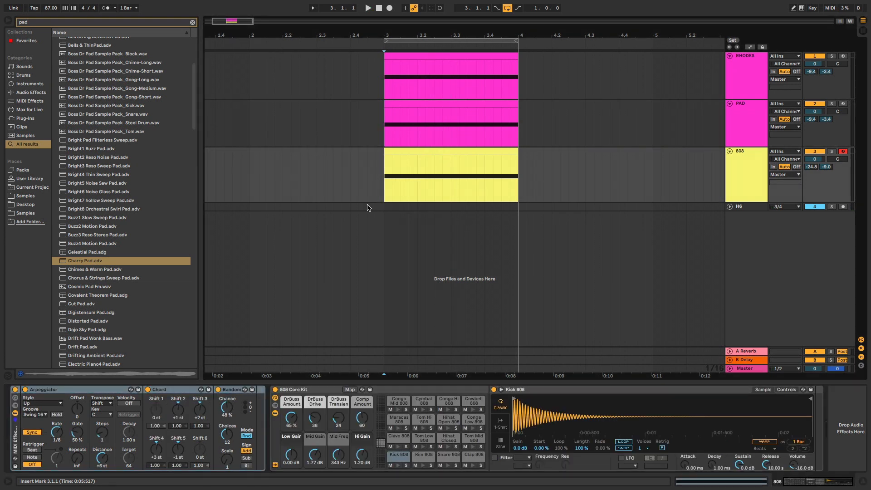
pyautogui.click(366, 8)
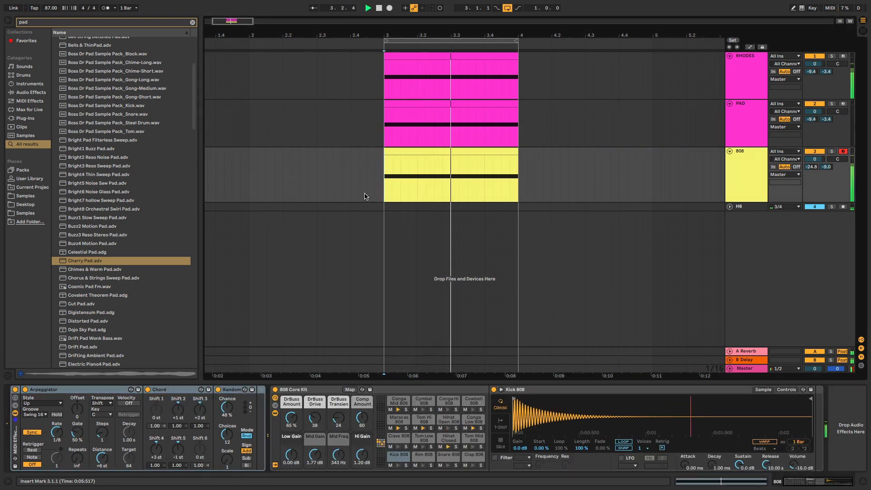